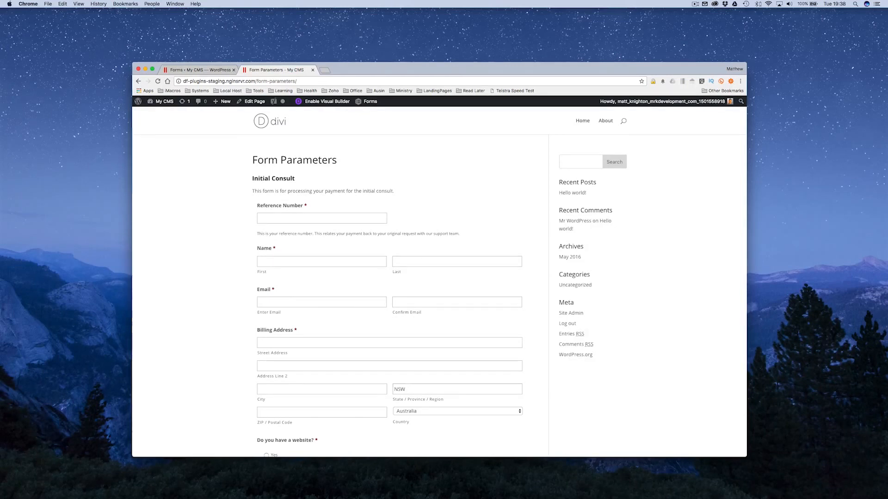
# Step: Append the query string ?r=PAYMENT1234 to the Form Parameters page address
pyautogui.click(300, 81)
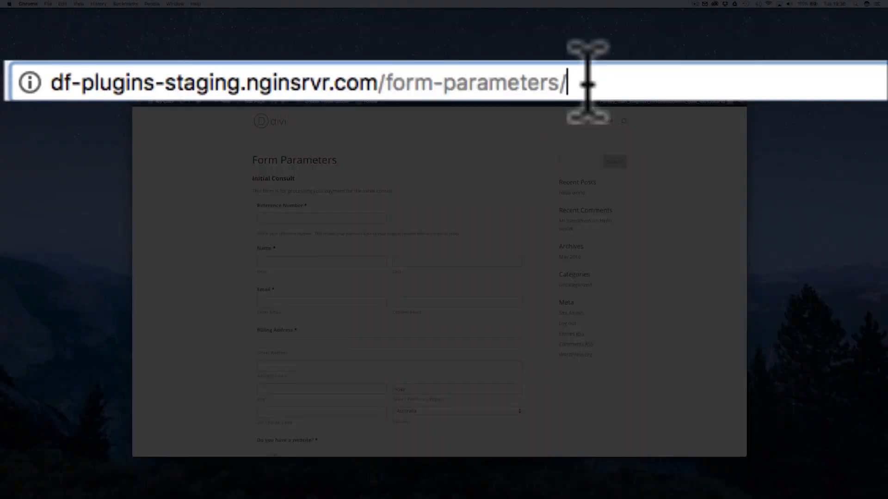
pyautogui.write('?')
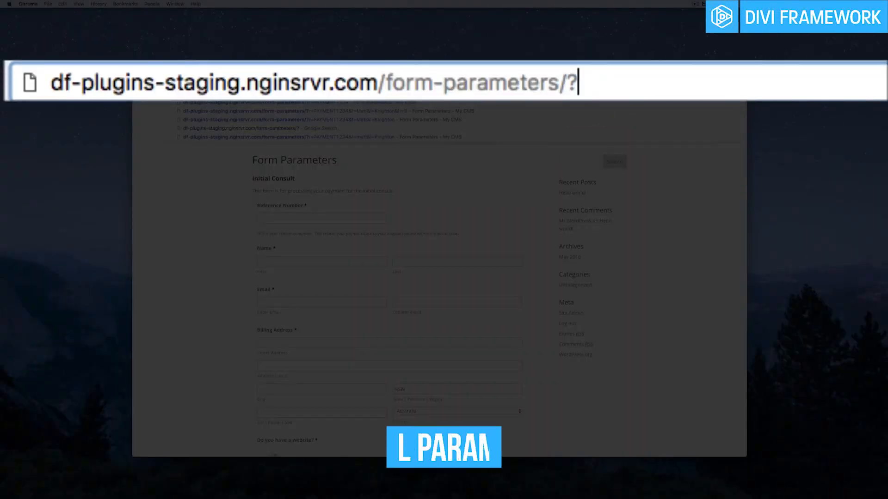
pyautogui.write('r=PAYMENT1234')
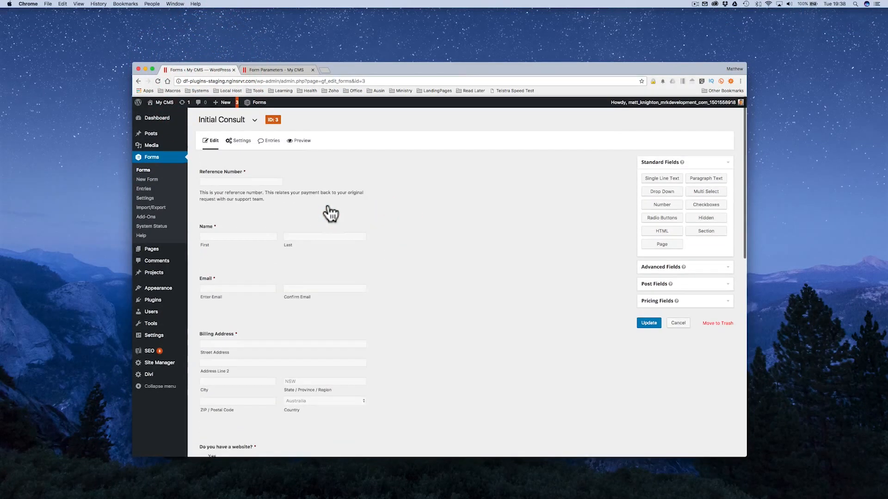
# Step: Enable dynamic population on the Reference Number field with parameter name r
pyautogui.click(239, 182)
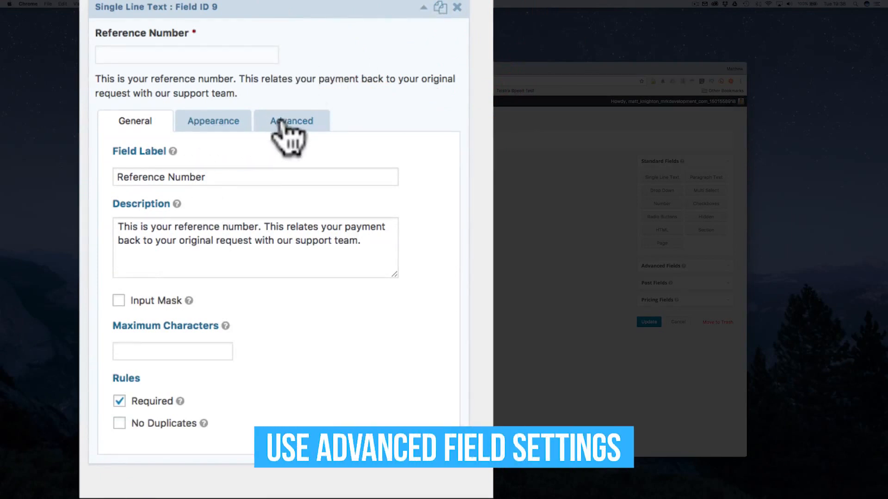
pyautogui.click(291, 121)
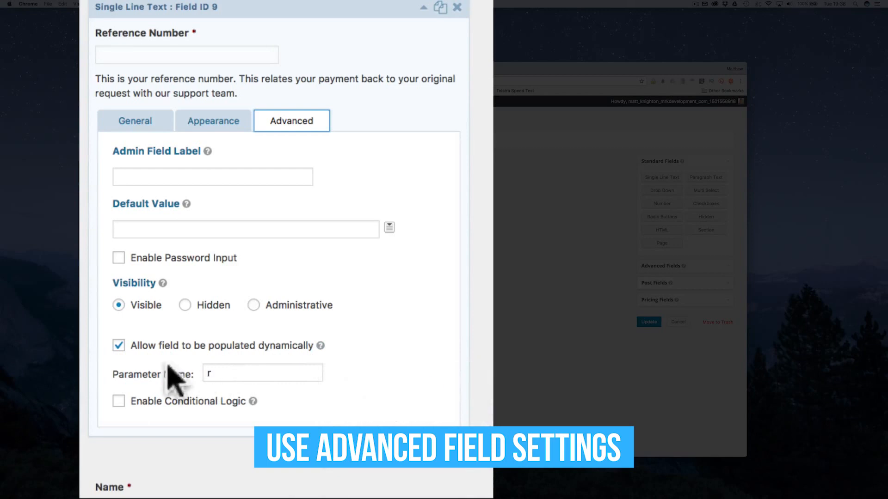
pyautogui.click(262, 373)
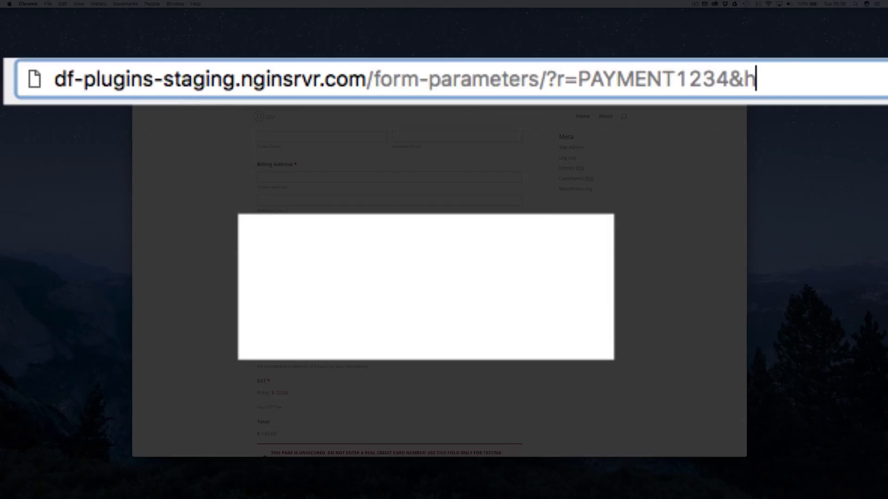
# Step: Add the h=2 quantity parameter to the address to load a $396.00 total
pyautogui.write('=')
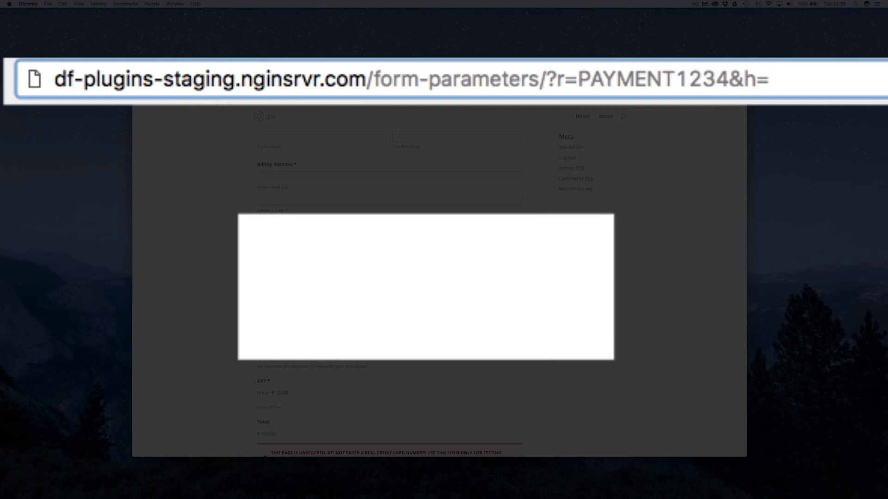
pyautogui.write('2')
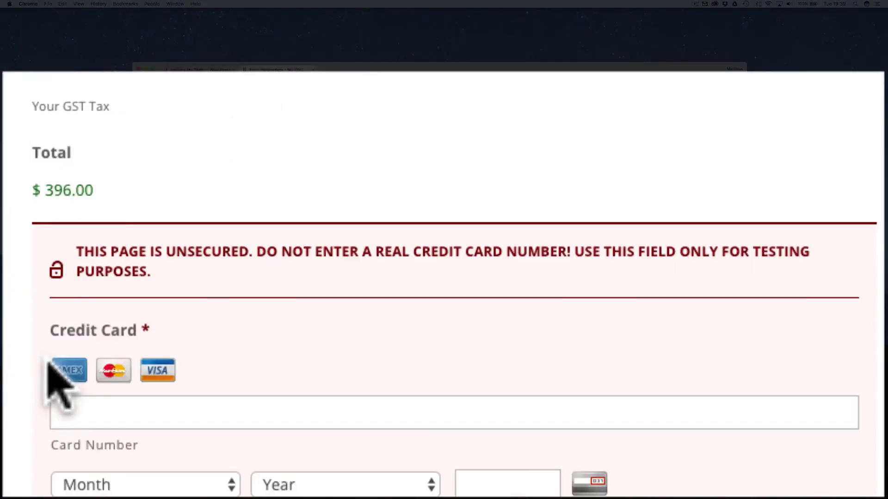
pyautogui.moveTo(266, 266)
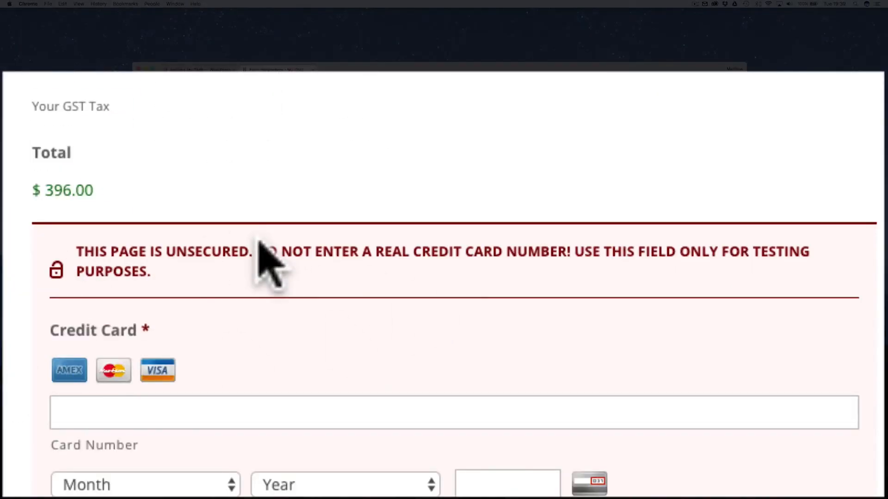